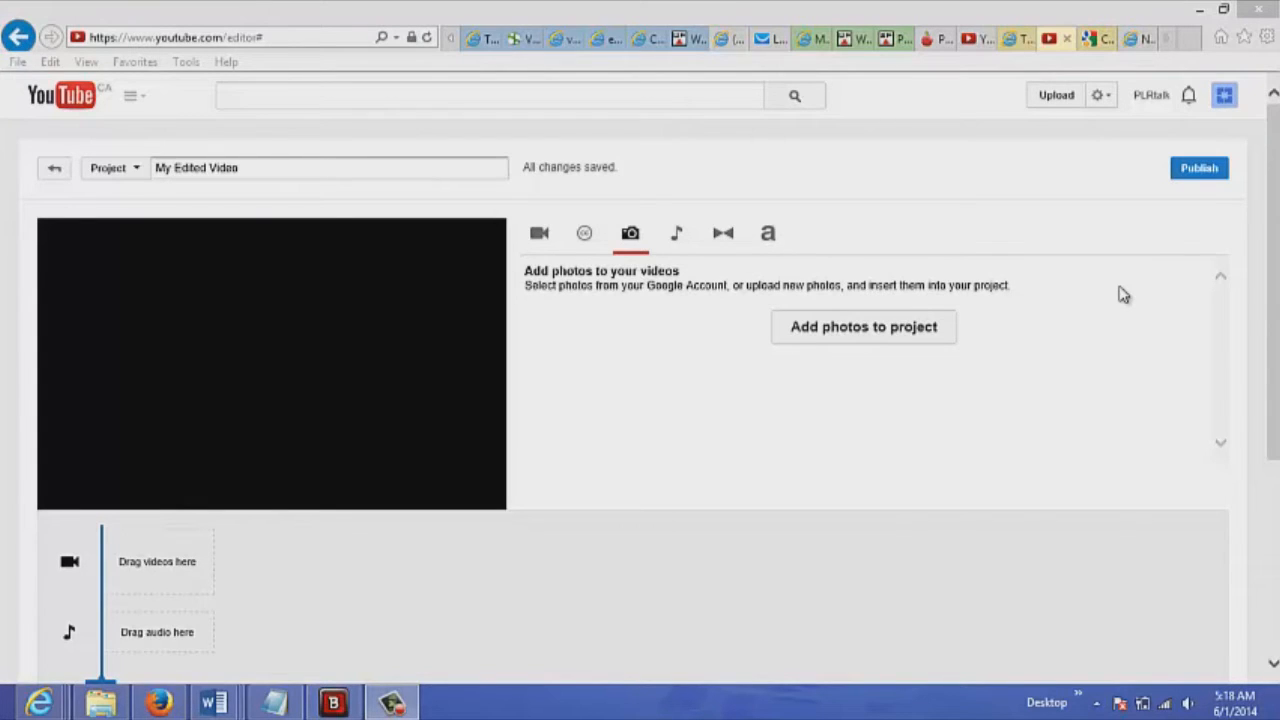
pyautogui.moveTo(645, 133)
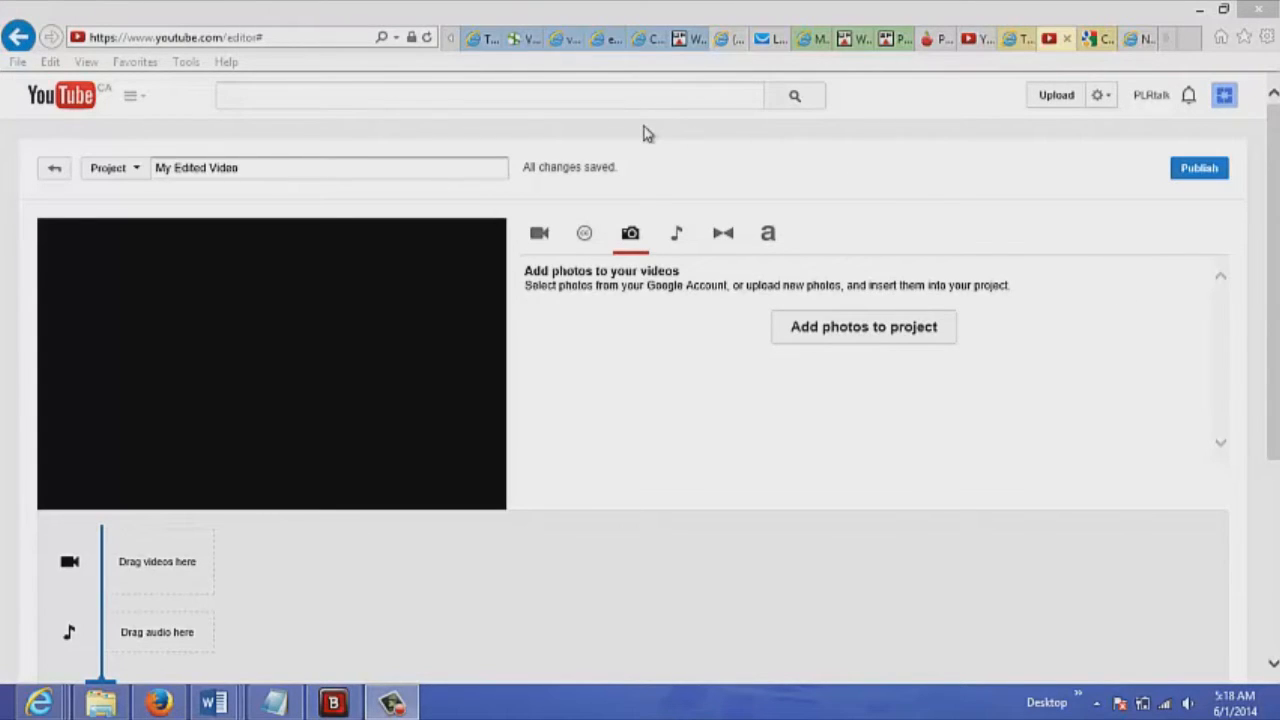
pyautogui.moveTo(520, 285)
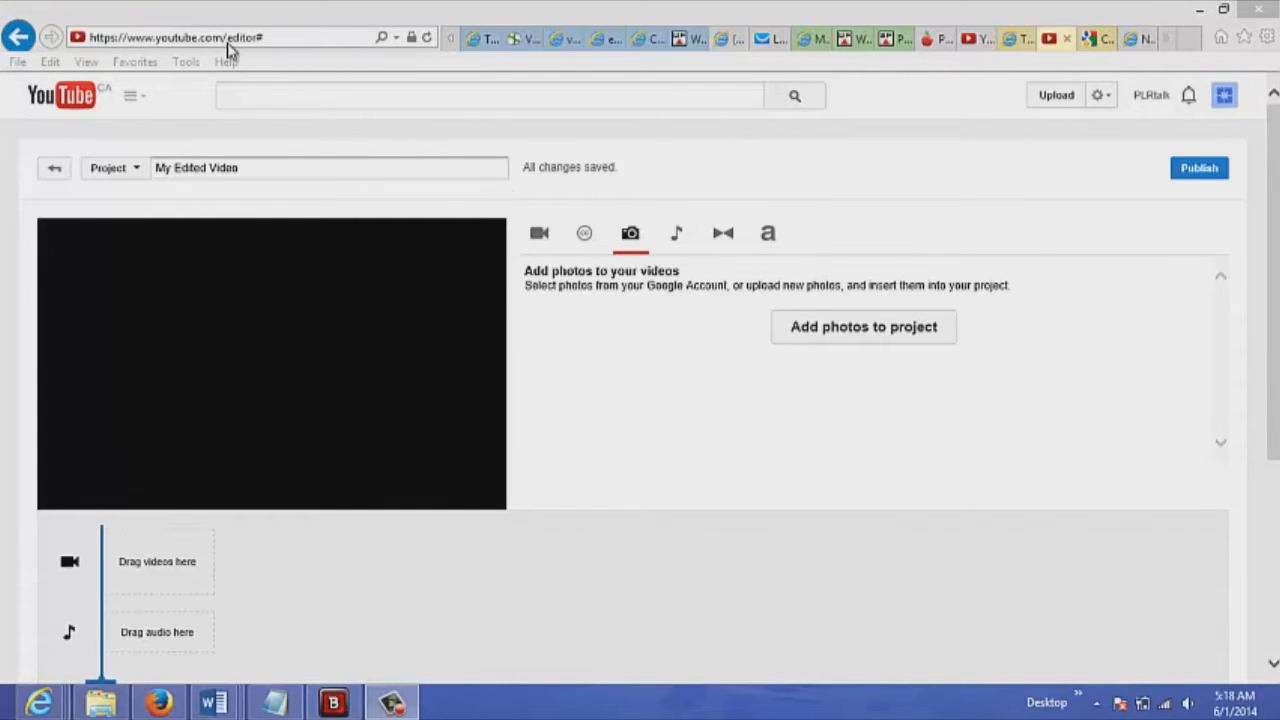
pyautogui.moveTo(560, 337)
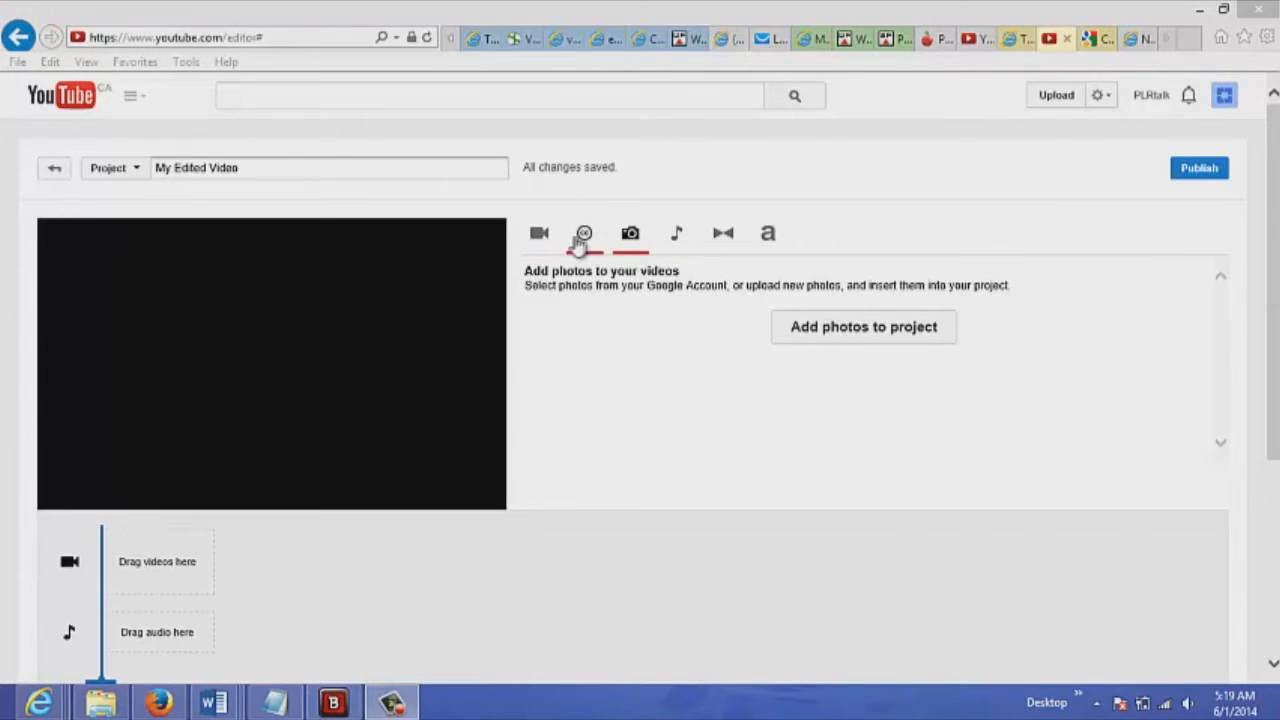
pyautogui.moveTo(583, 240)
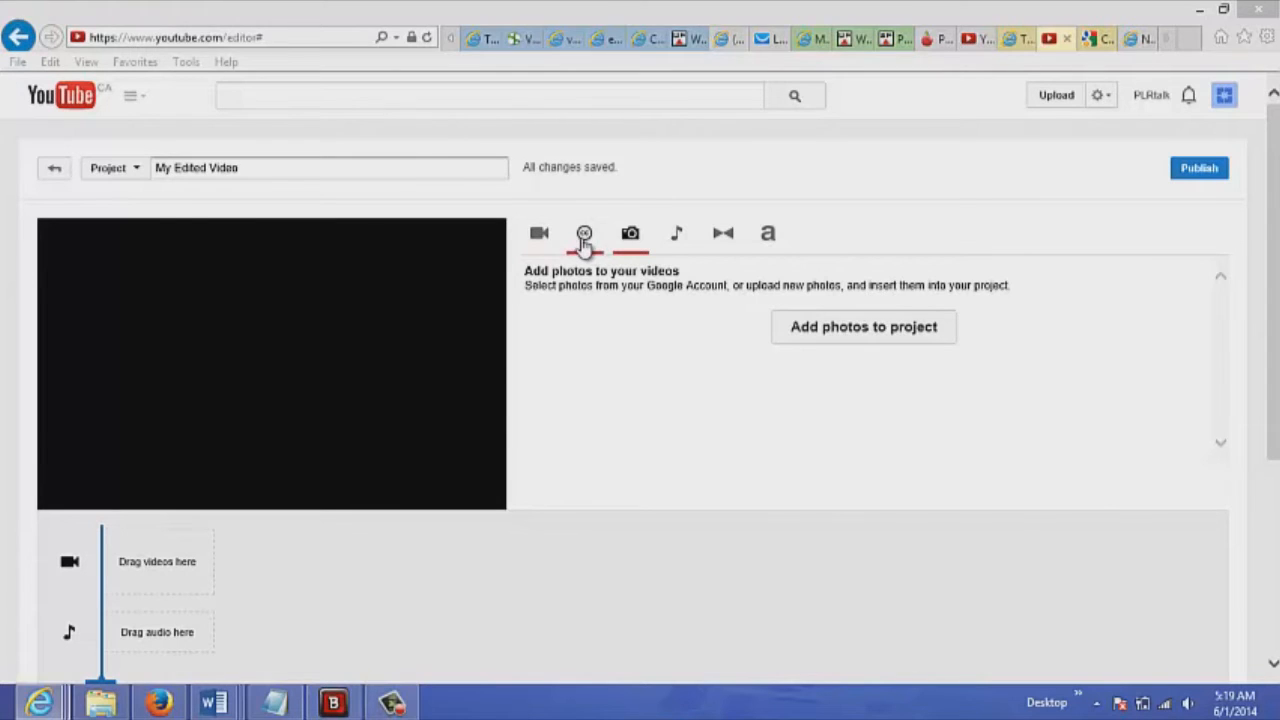
# Step: Search the Creative Commons video library for 'weight loss' and browse the results
pyautogui.click(584, 233)
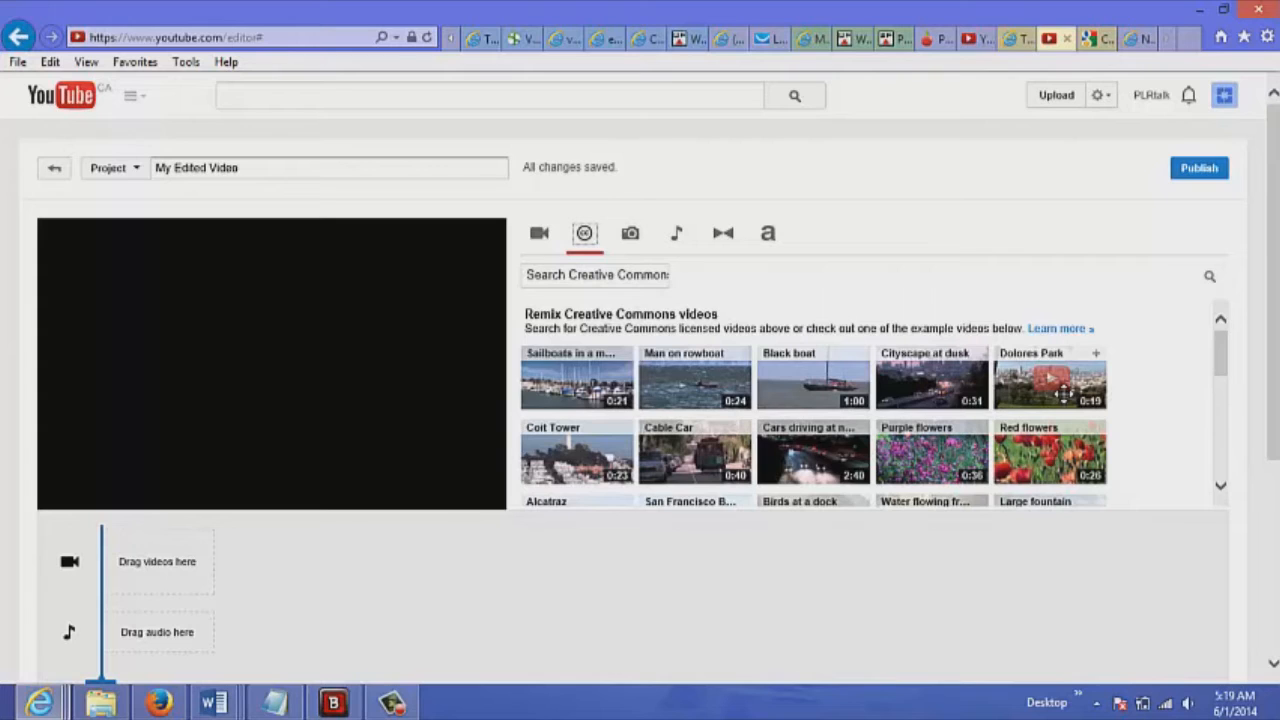
pyautogui.moveTo(630, 300)
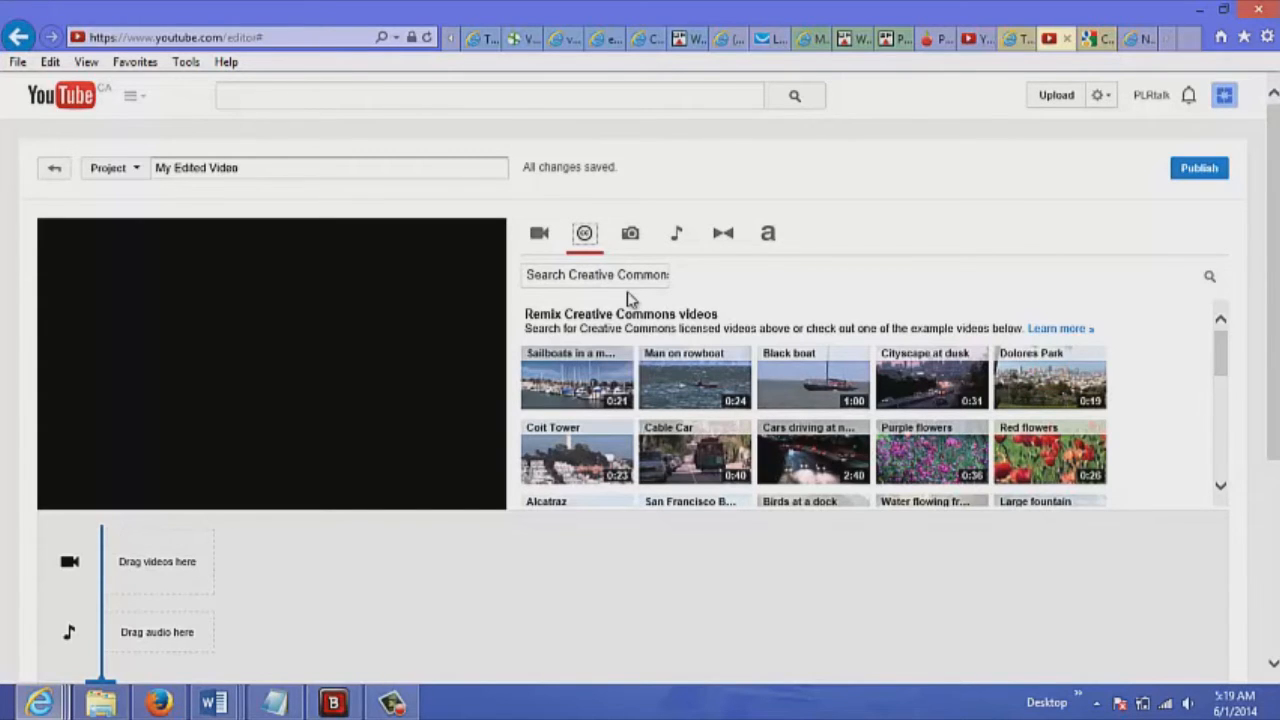
pyautogui.click(594, 275)
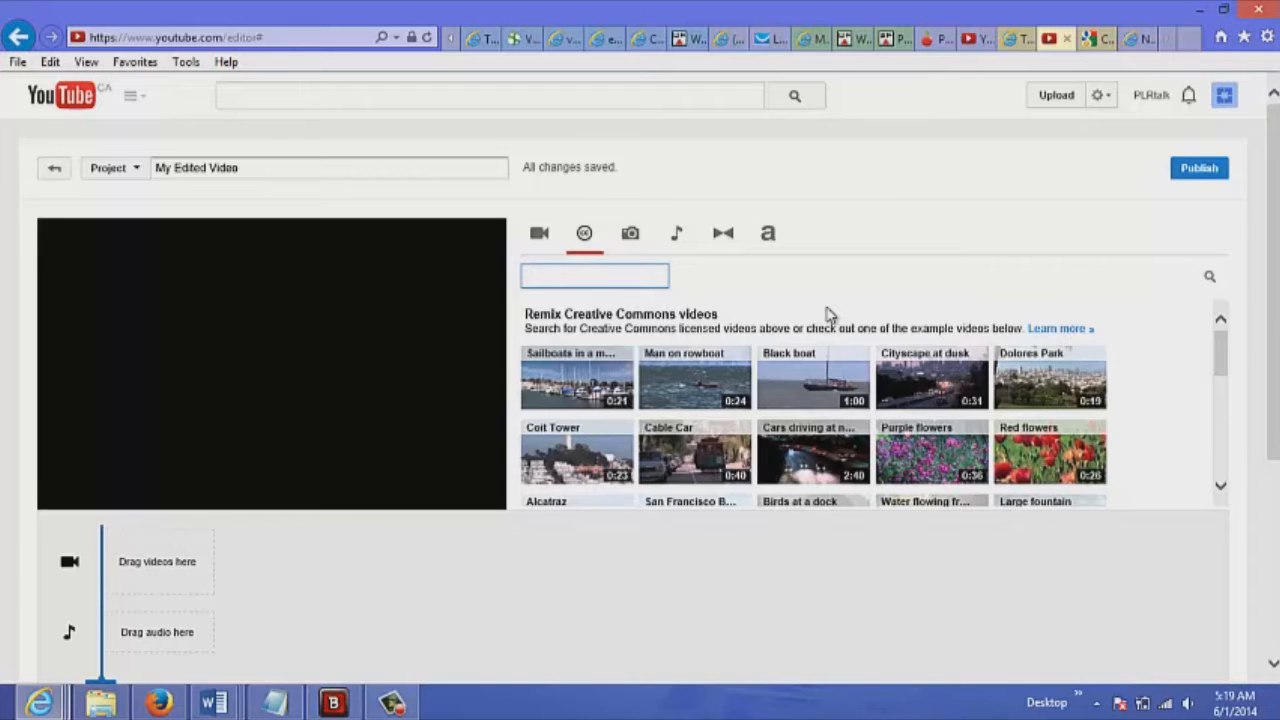
pyautogui.write('weight loss')
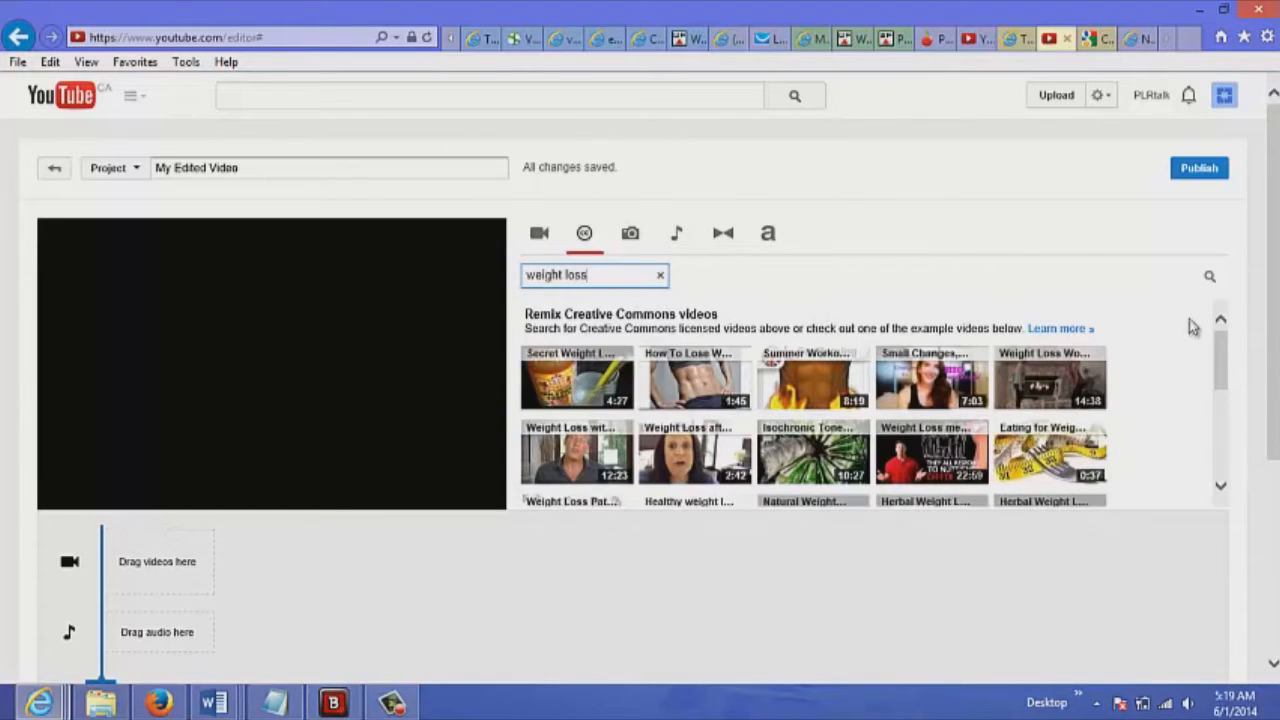
pyautogui.scroll(-3)
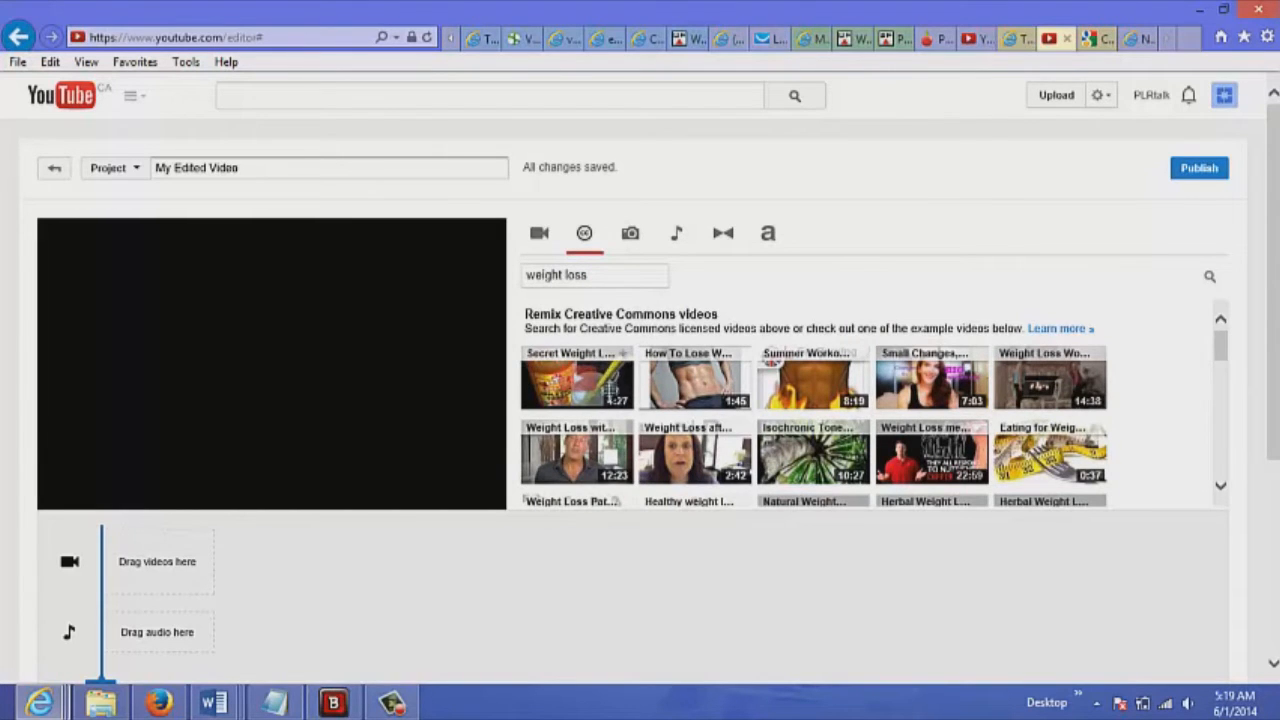
# Step: Place the 4:27 weight-loss clip on the video track and review its Text, Filters, Audio and Quick fixes options
pyautogui.moveTo(576, 380); pyautogui.dragTo(178, 565)
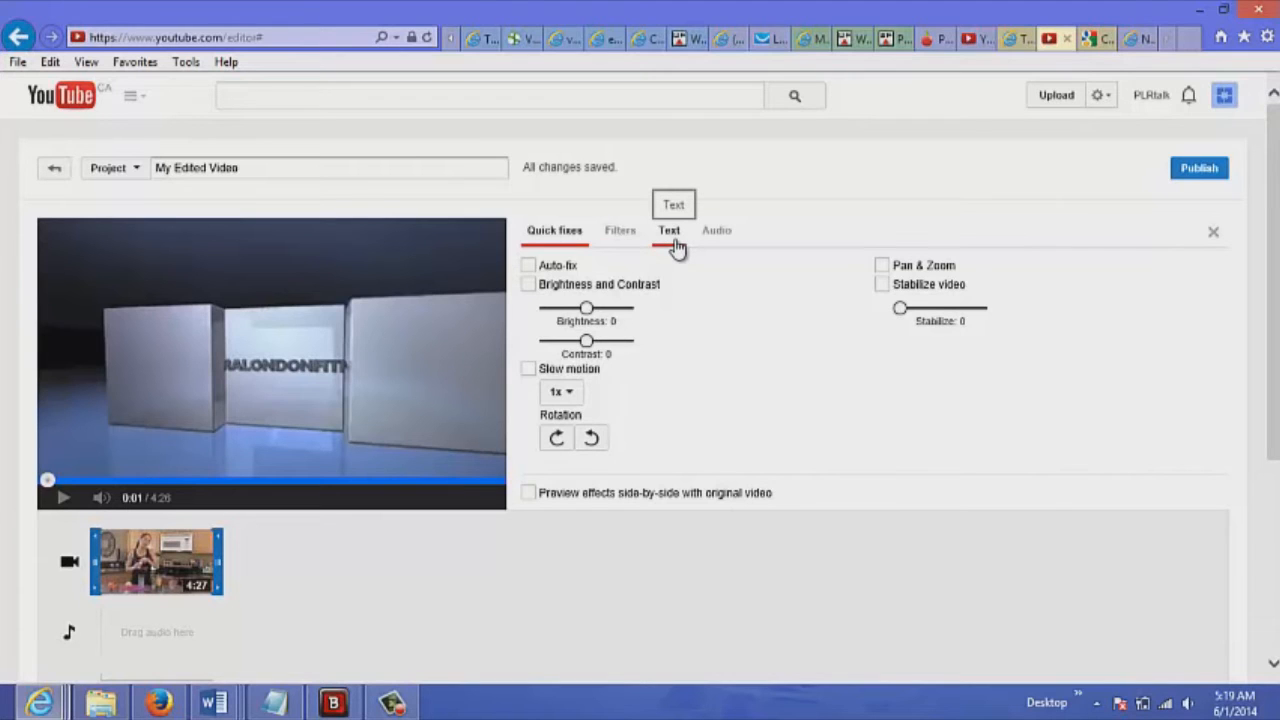
pyautogui.click(669, 230)
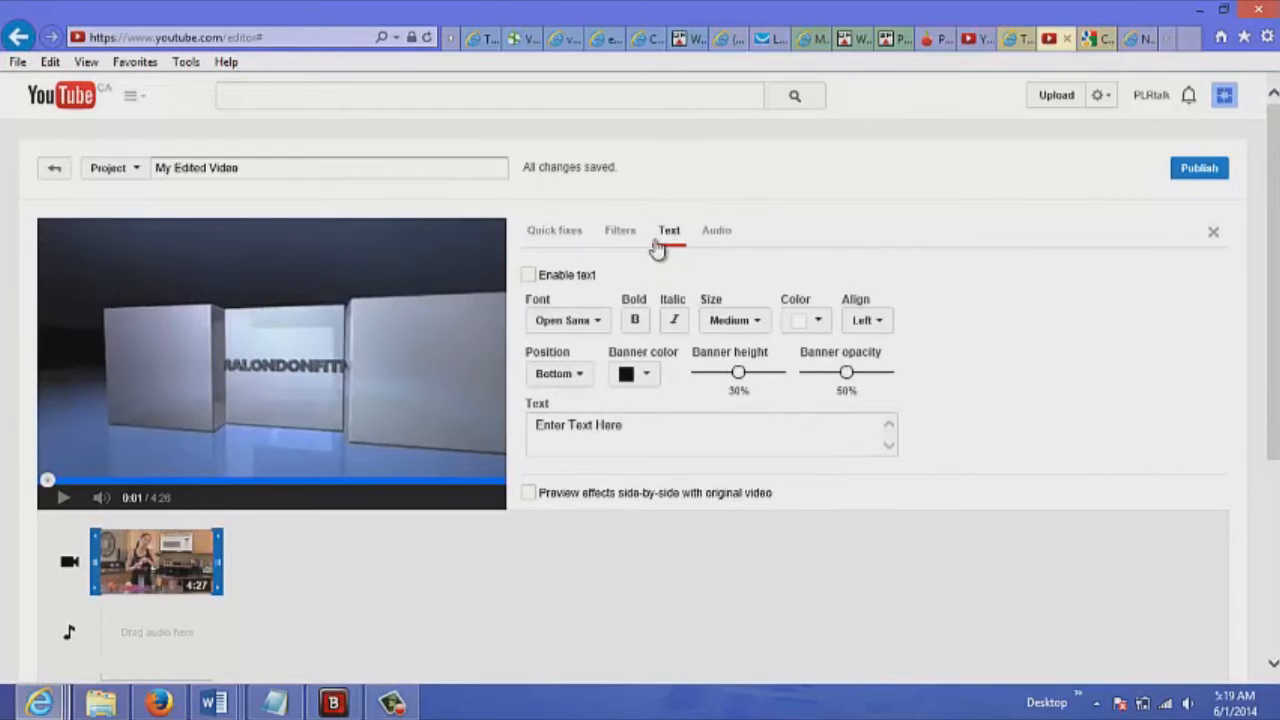
pyautogui.click(620, 230)
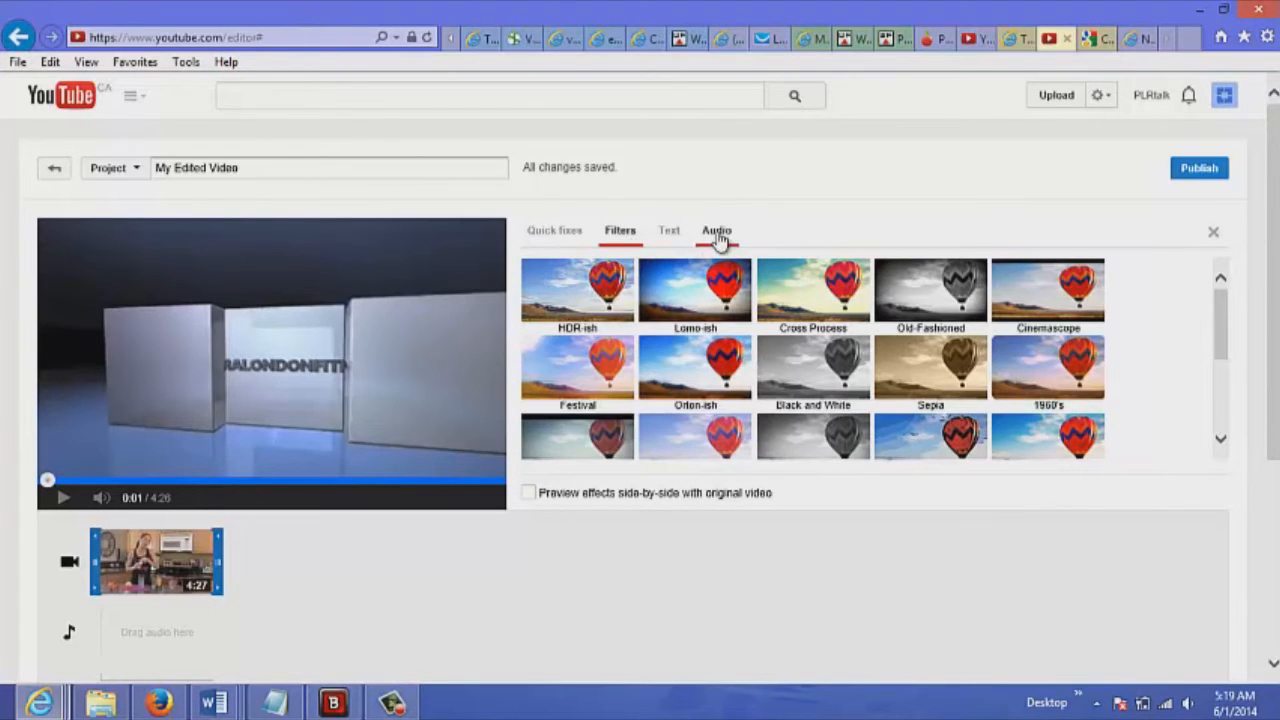
pyautogui.click(716, 230)
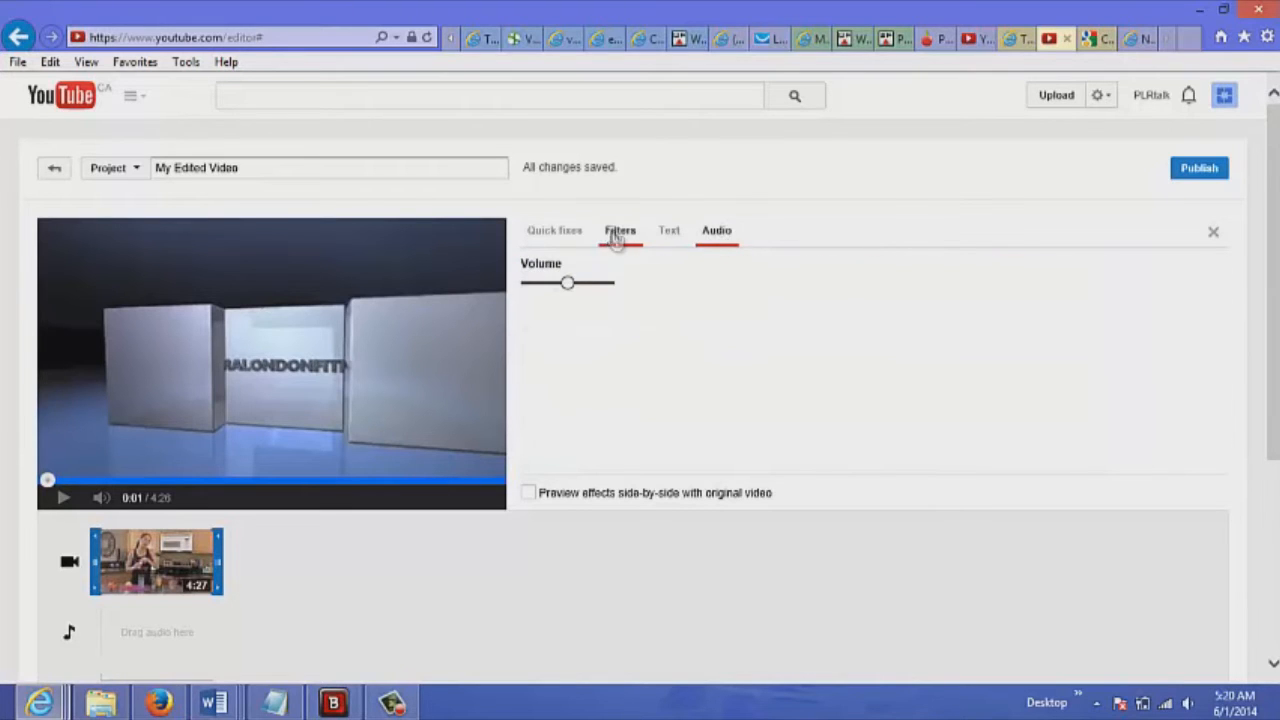
pyautogui.click(554, 230)
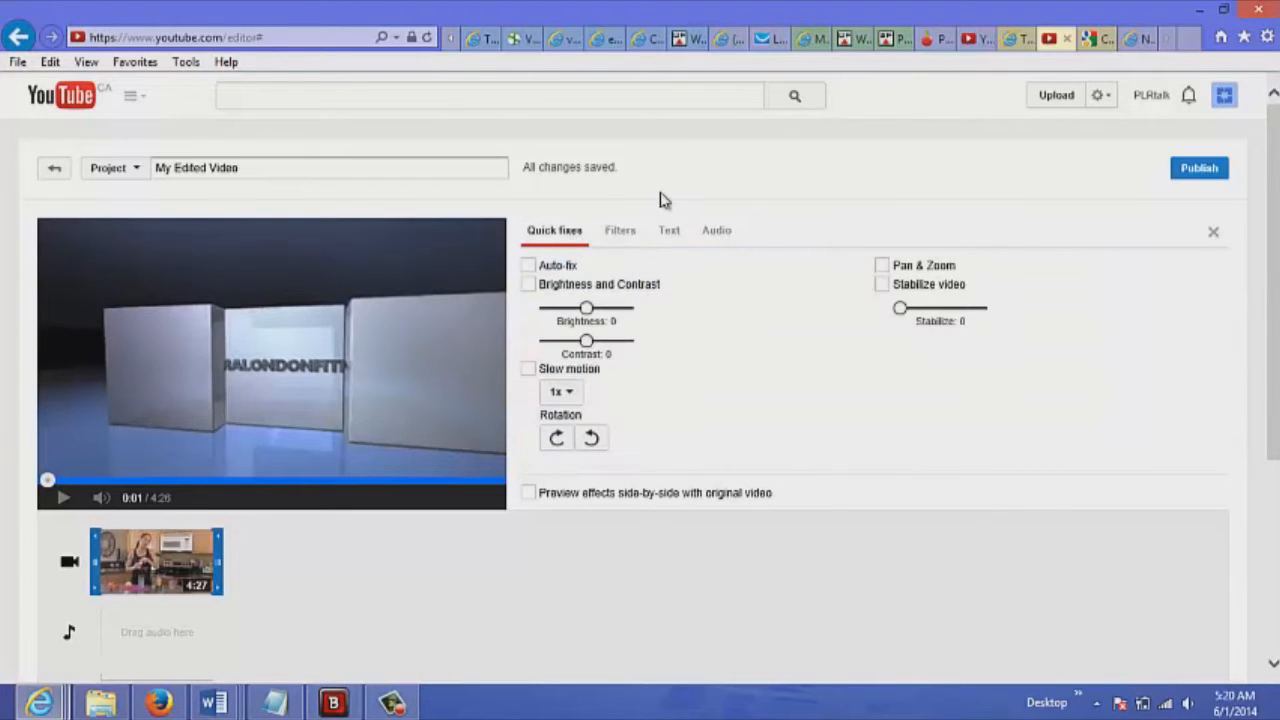
pyautogui.moveTo(768, 168)
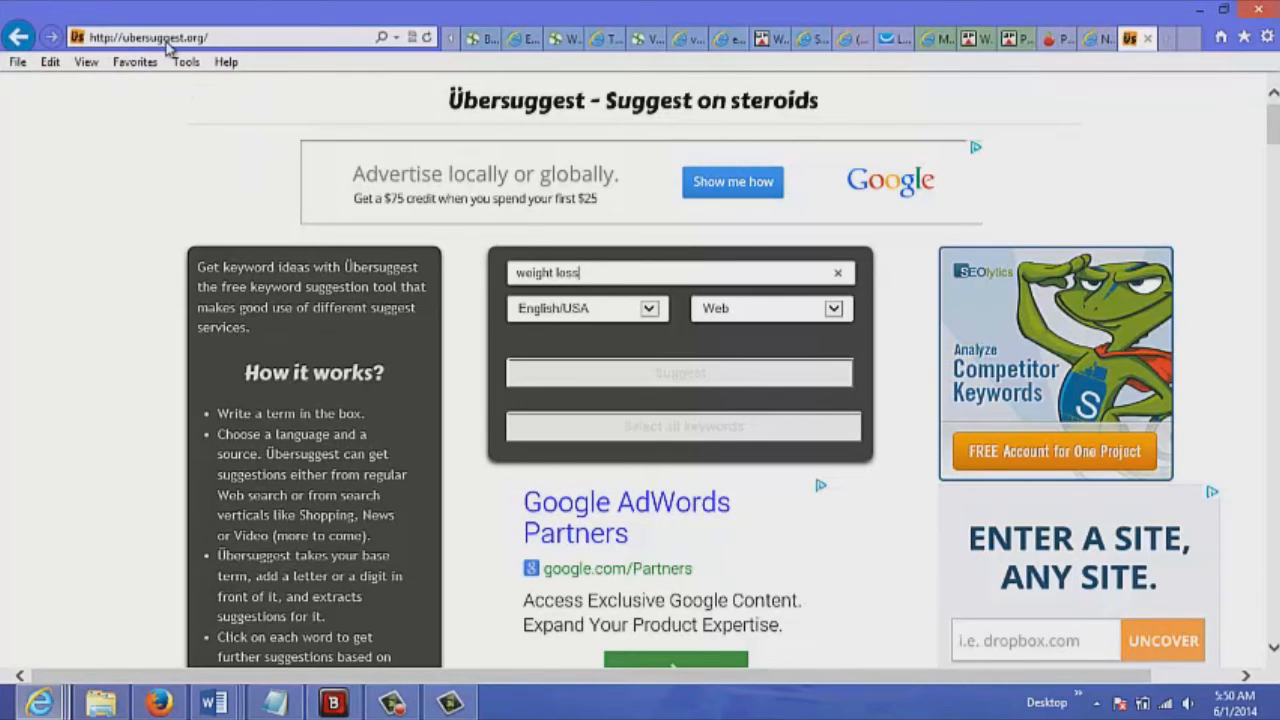
pyautogui.moveTo(130, 50)
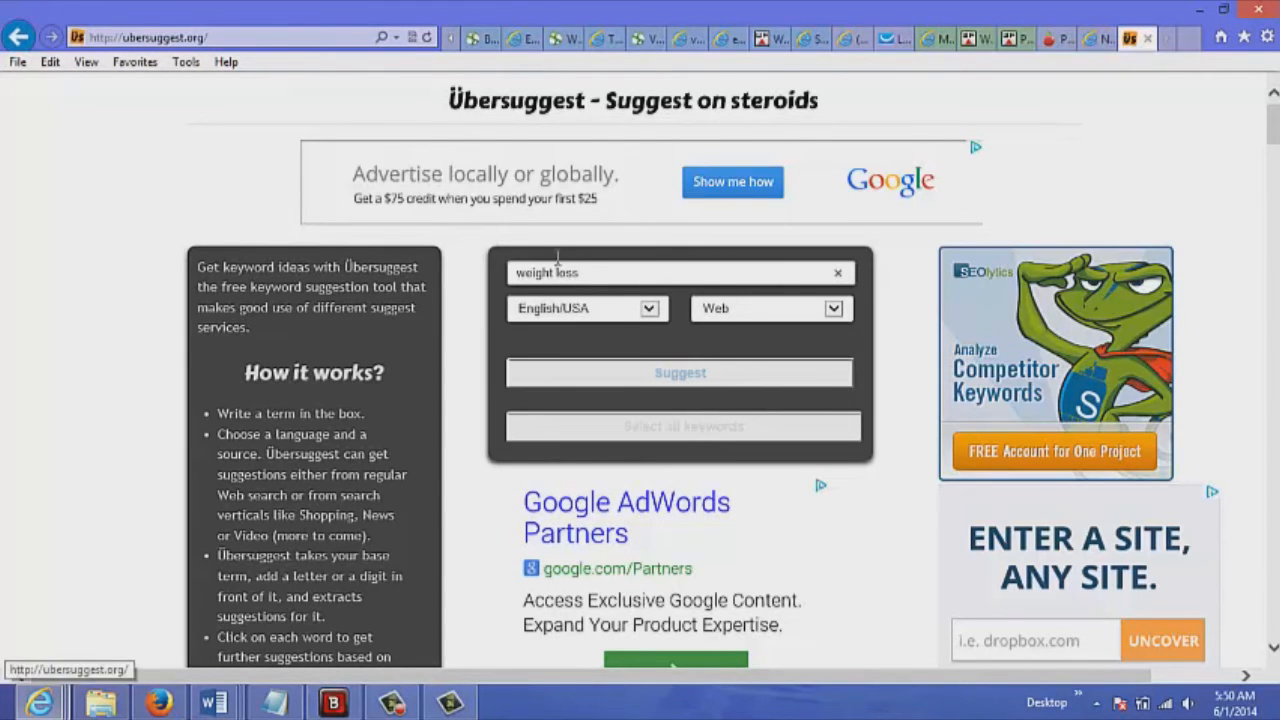
pyautogui.moveTo(680, 373)
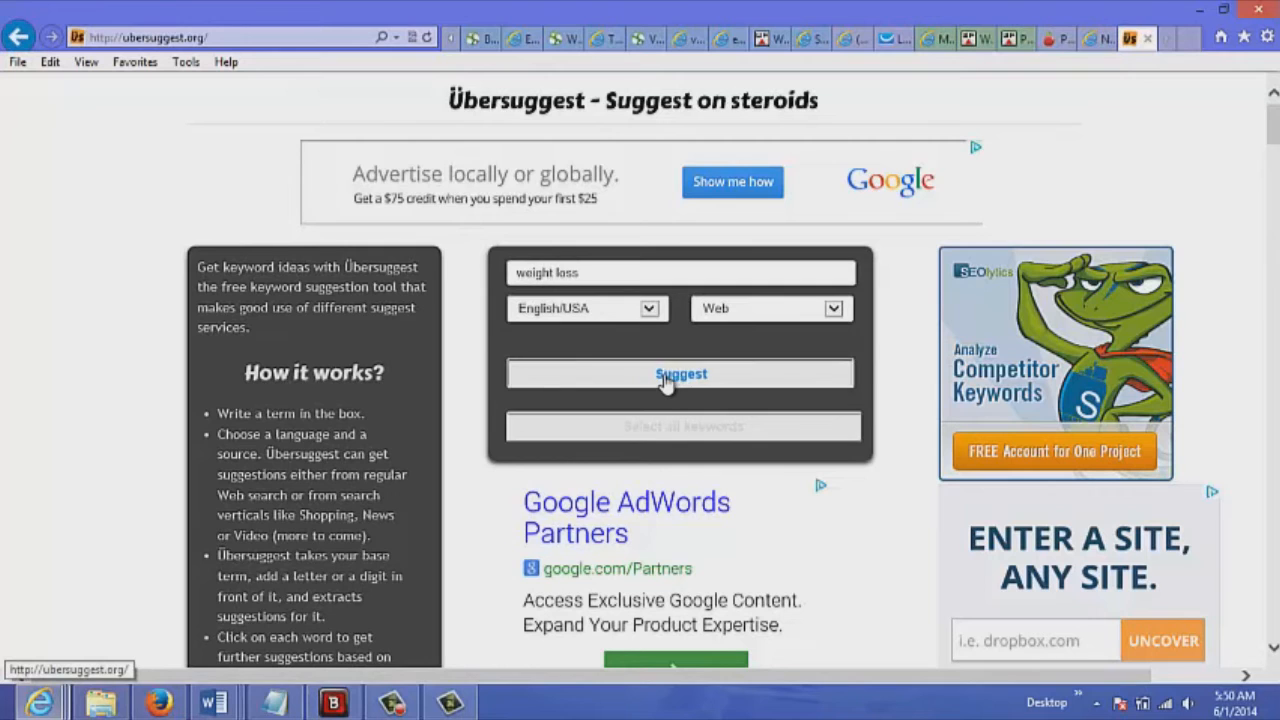
# Step: Request Ubersuggest suggestions for 'weight loss' in English/USA web search
pyautogui.click(680, 373)
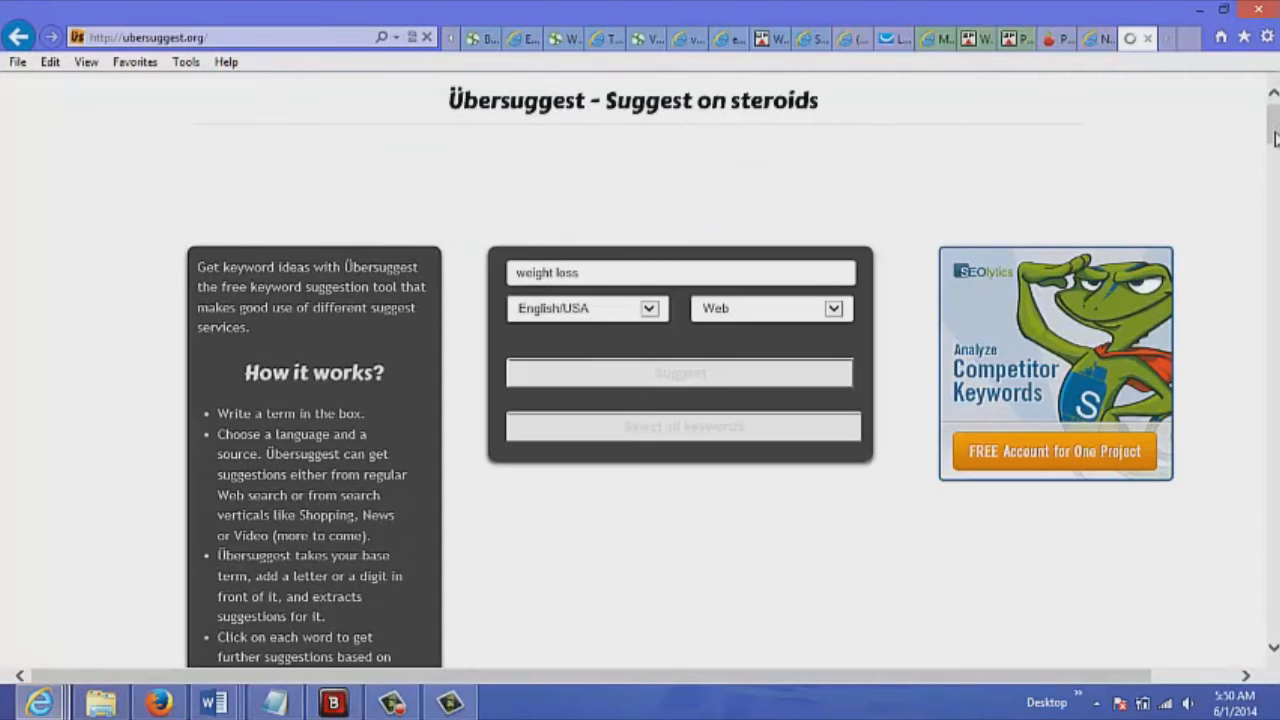
pyautogui.scroll(-3)
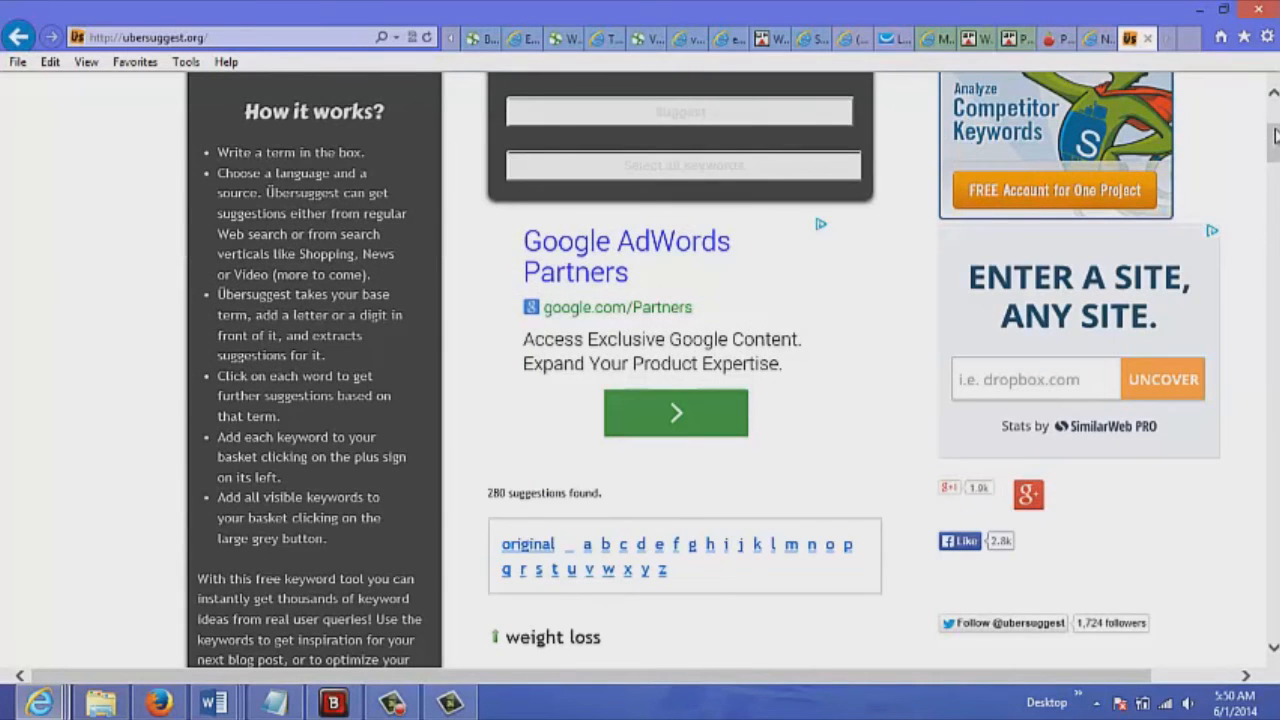
pyautogui.scroll(-3)
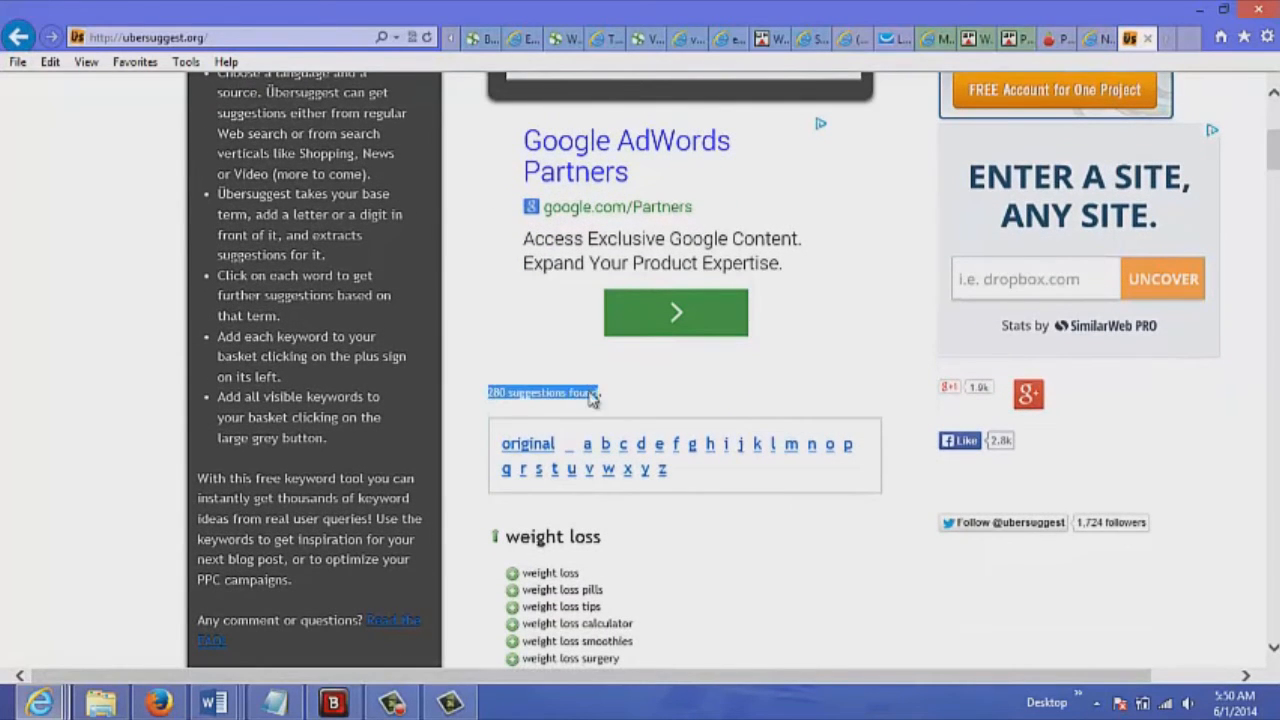
pyautogui.scroll(-3)
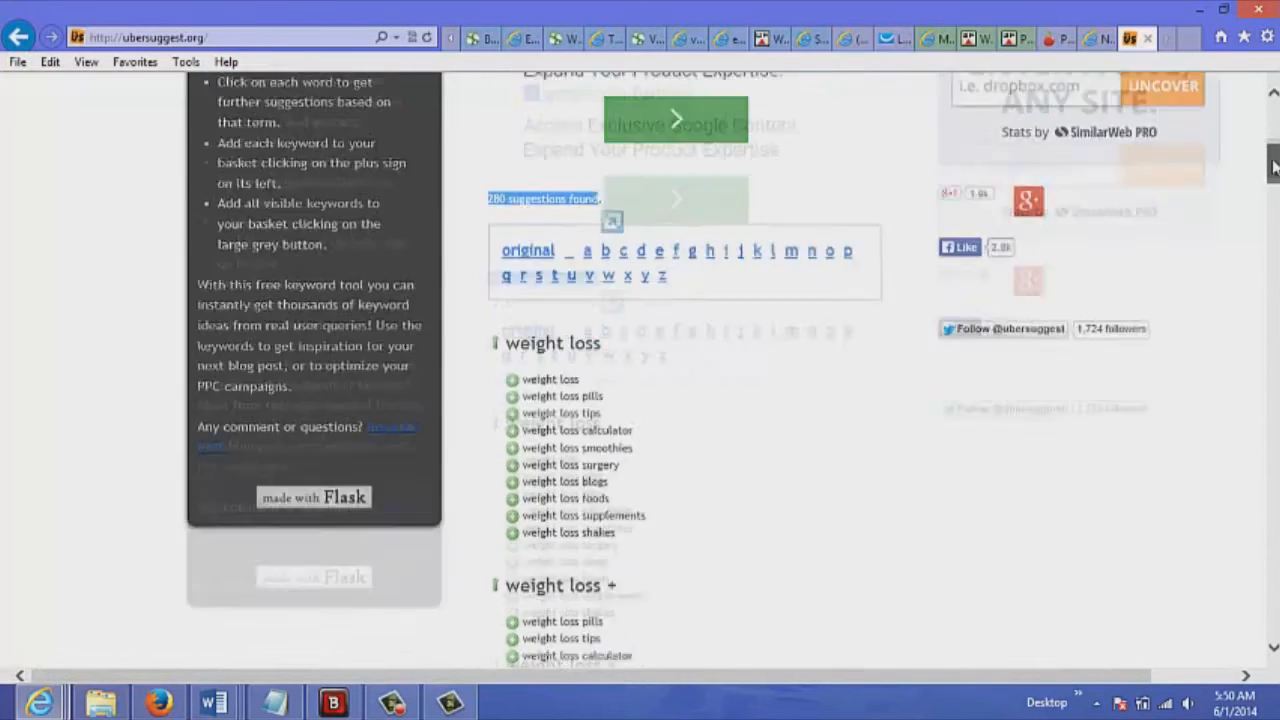
pyautogui.scroll(-3)
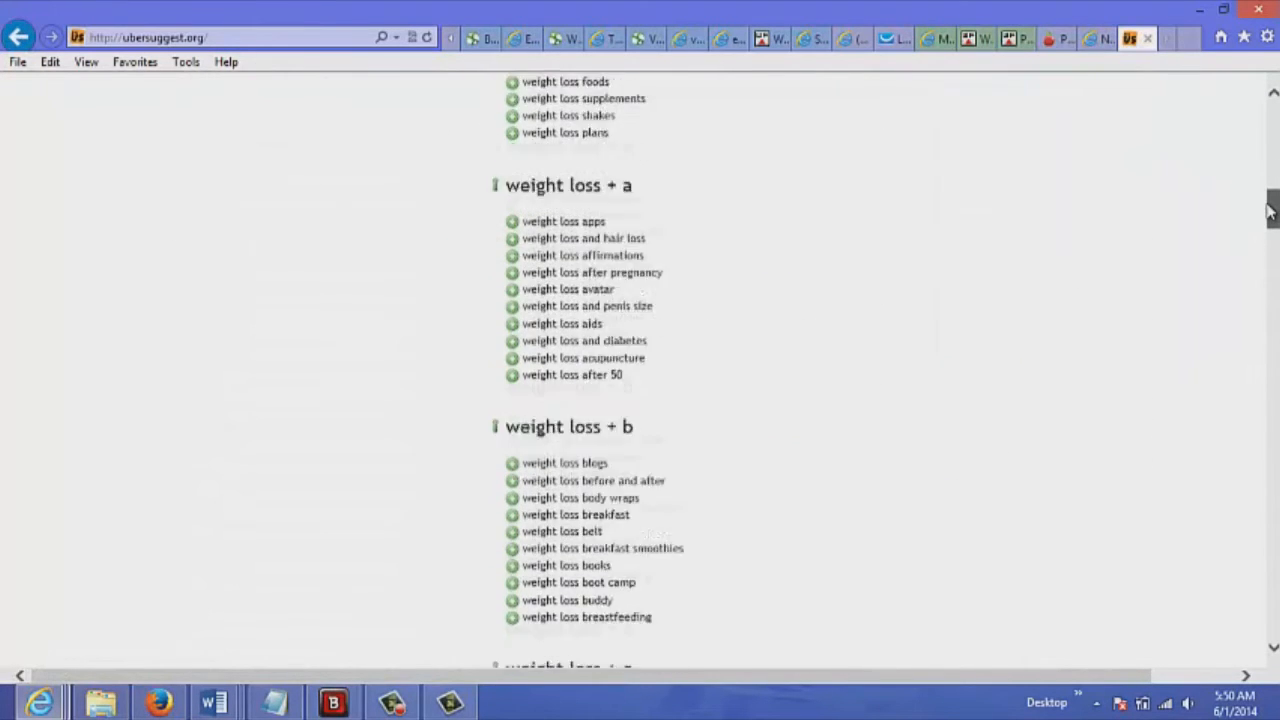
pyautogui.scroll(-3)
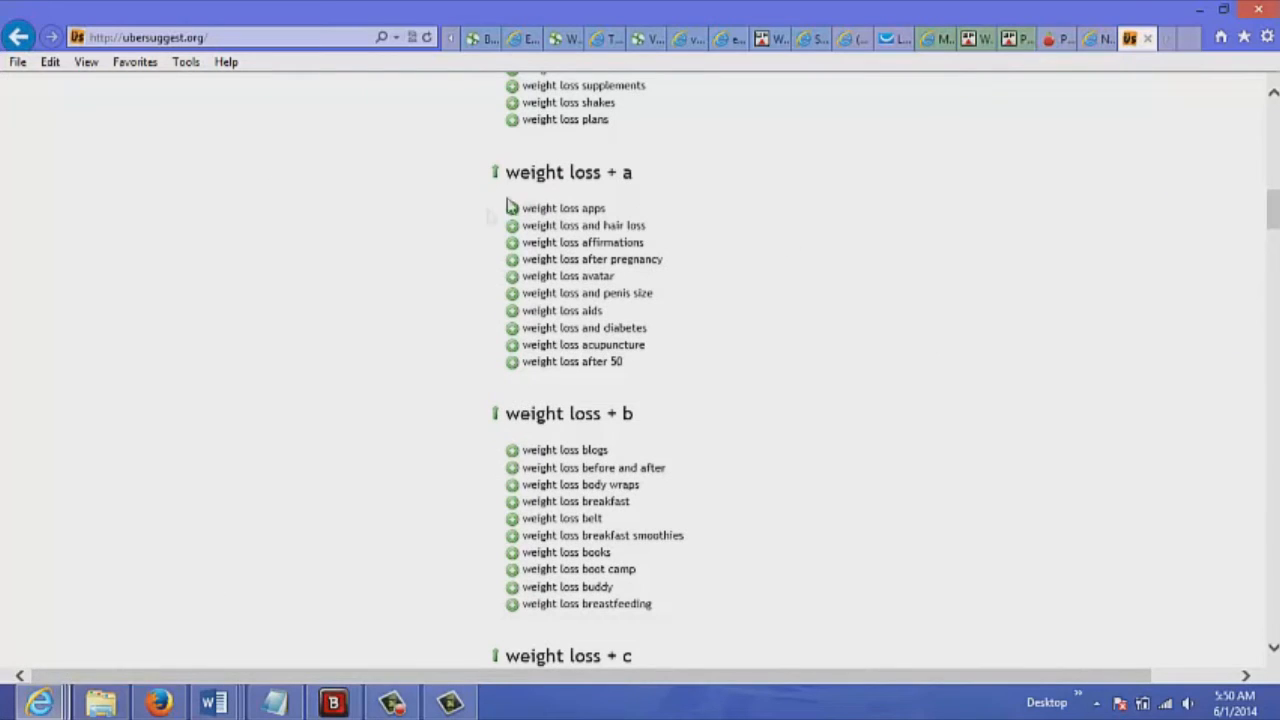
pyautogui.moveTo(527, 228)
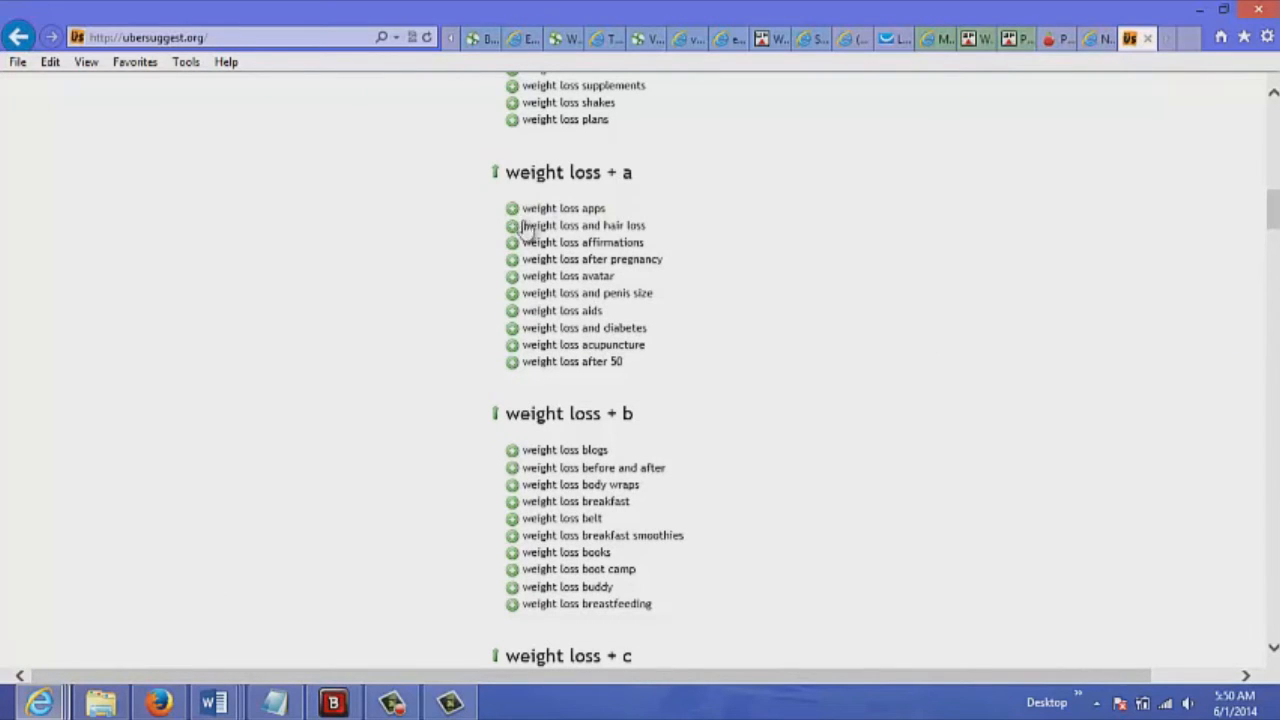
pyautogui.moveTo(615, 275)
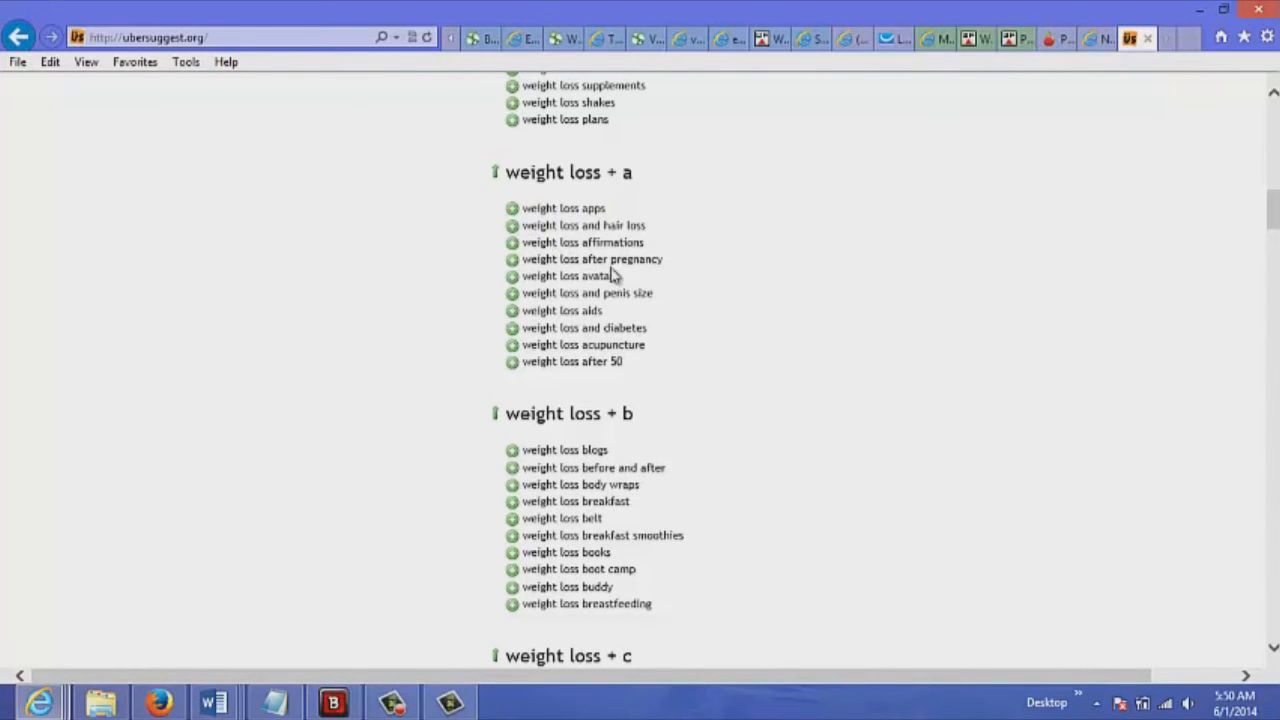
pyautogui.moveTo(638, 501)
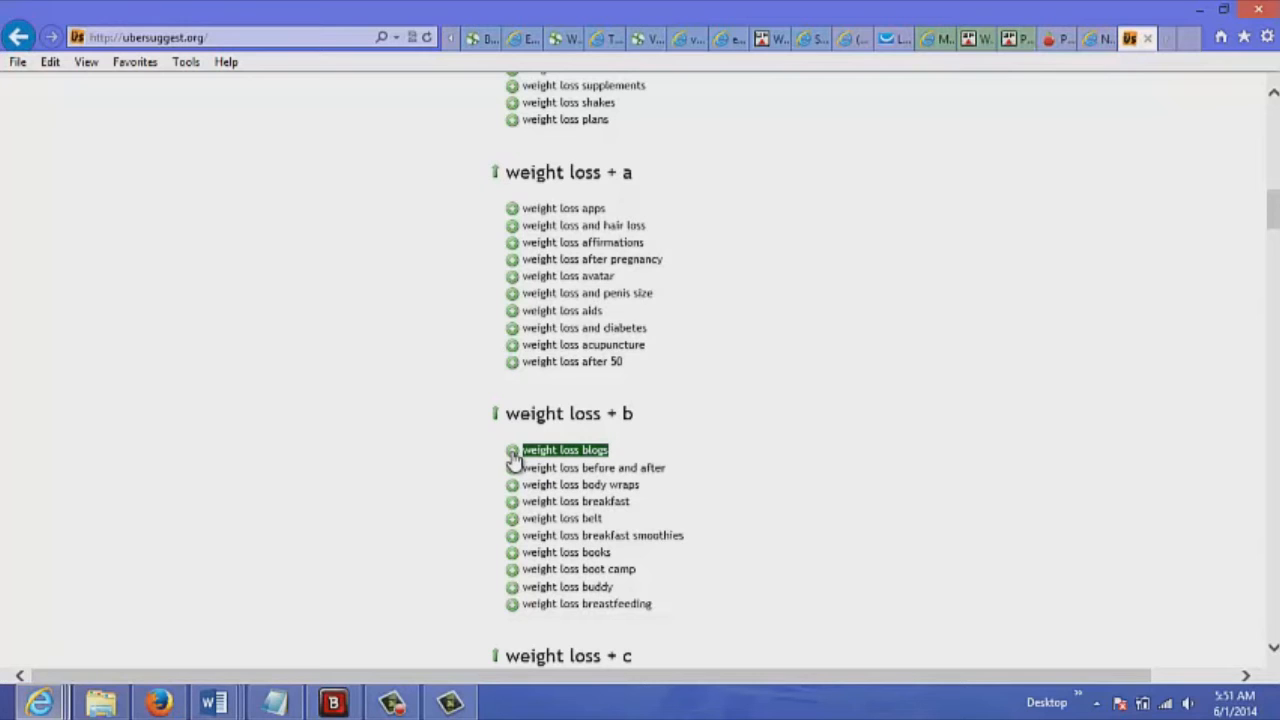
# Step: Basket weight loss blogs, blogs 2014, boot camp and diet, then retrieve the list
pyautogui.click(512, 450)
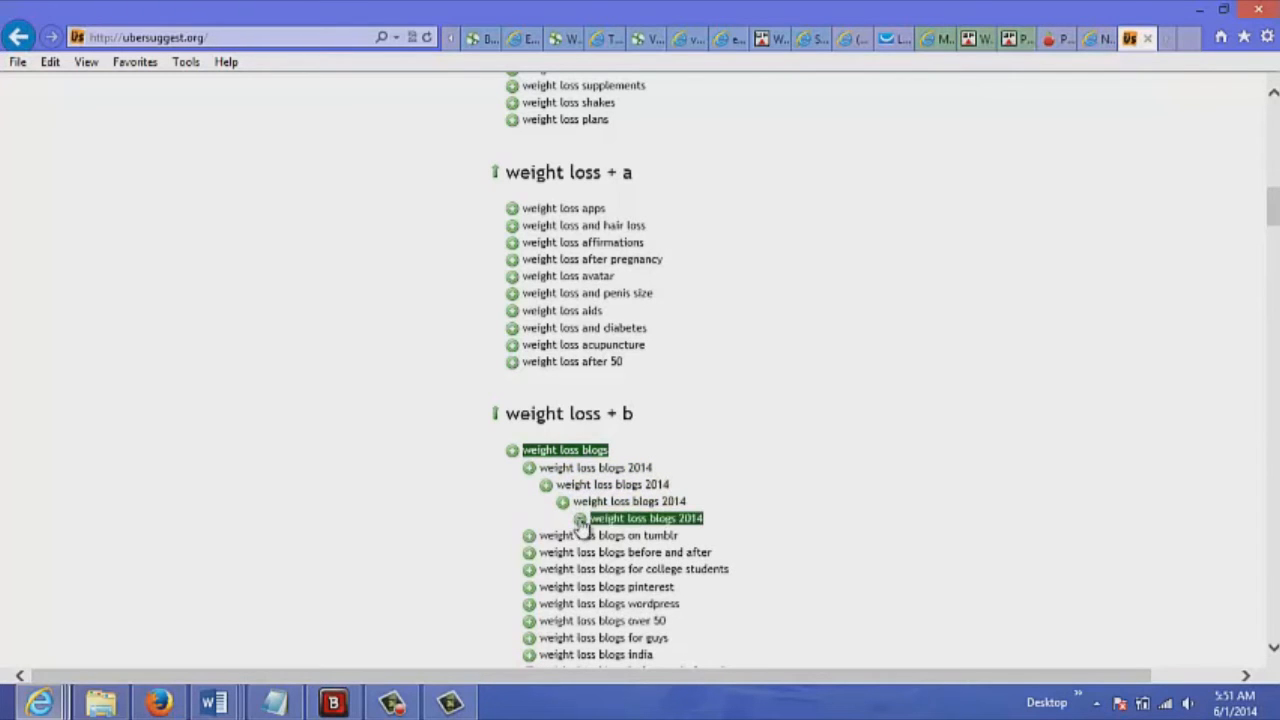
pyautogui.scroll(-3)
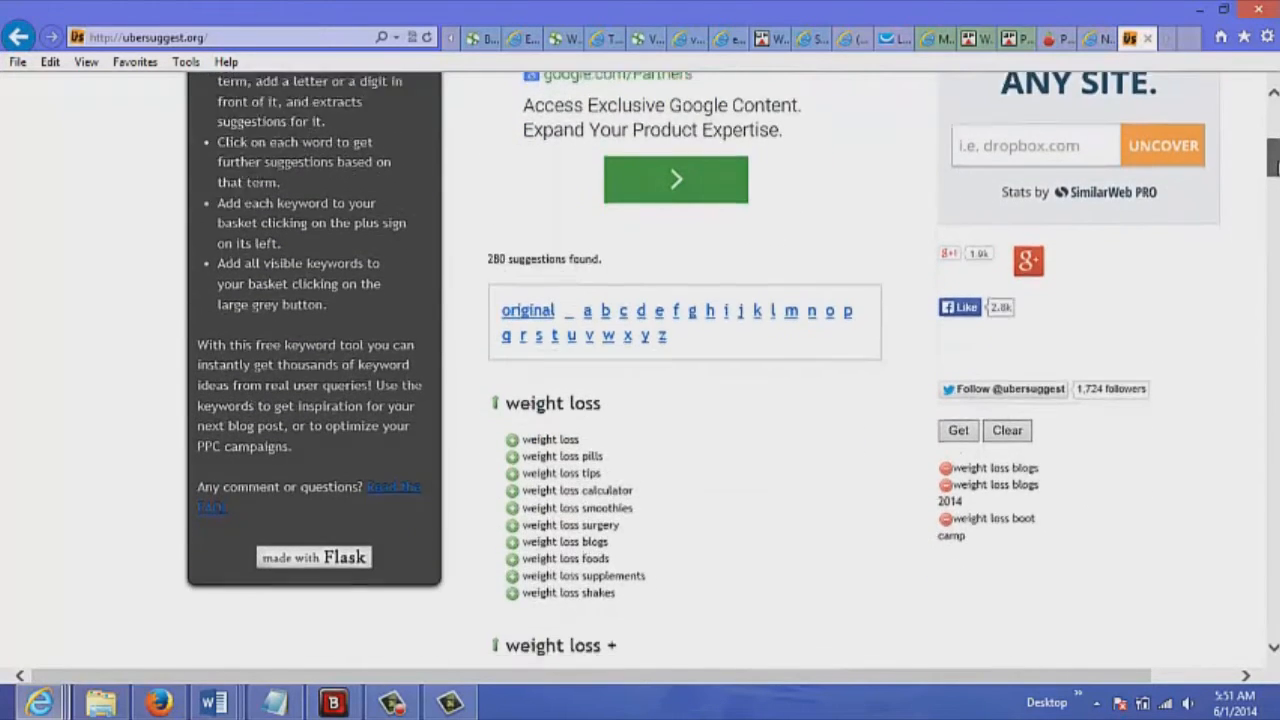
pyautogui.scroll(-3)
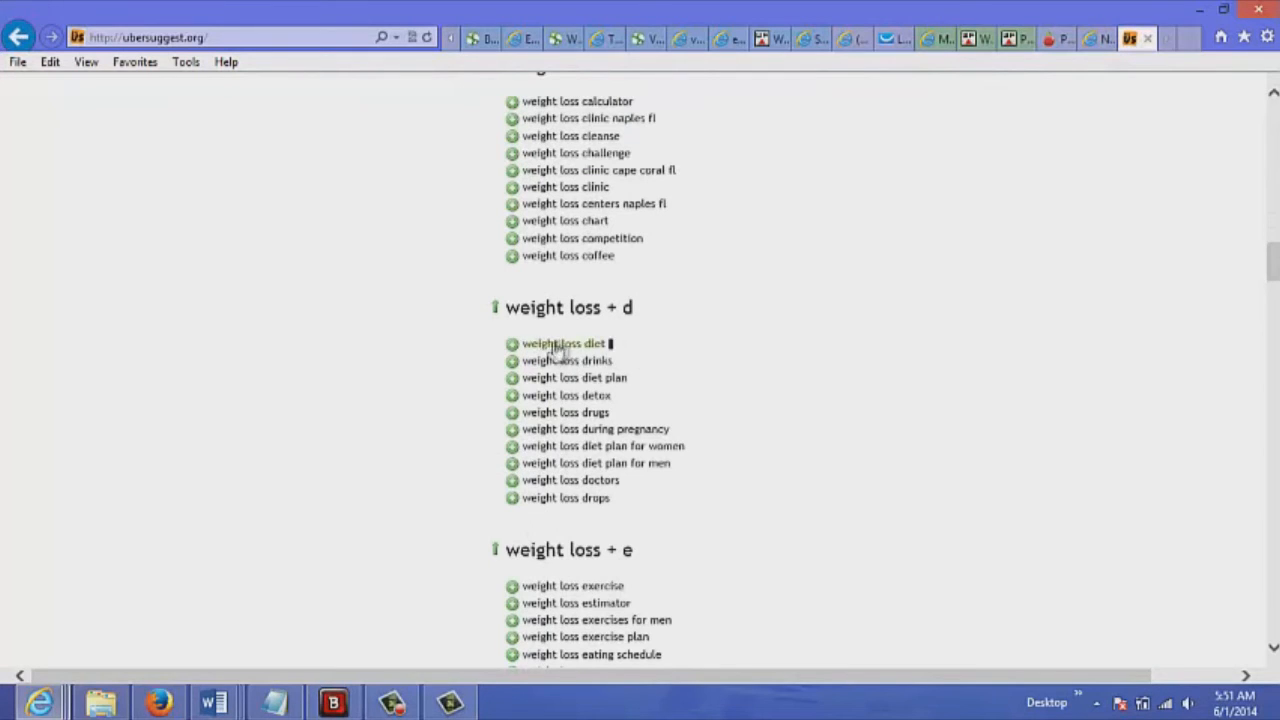
pyautogui.click(511, 343)
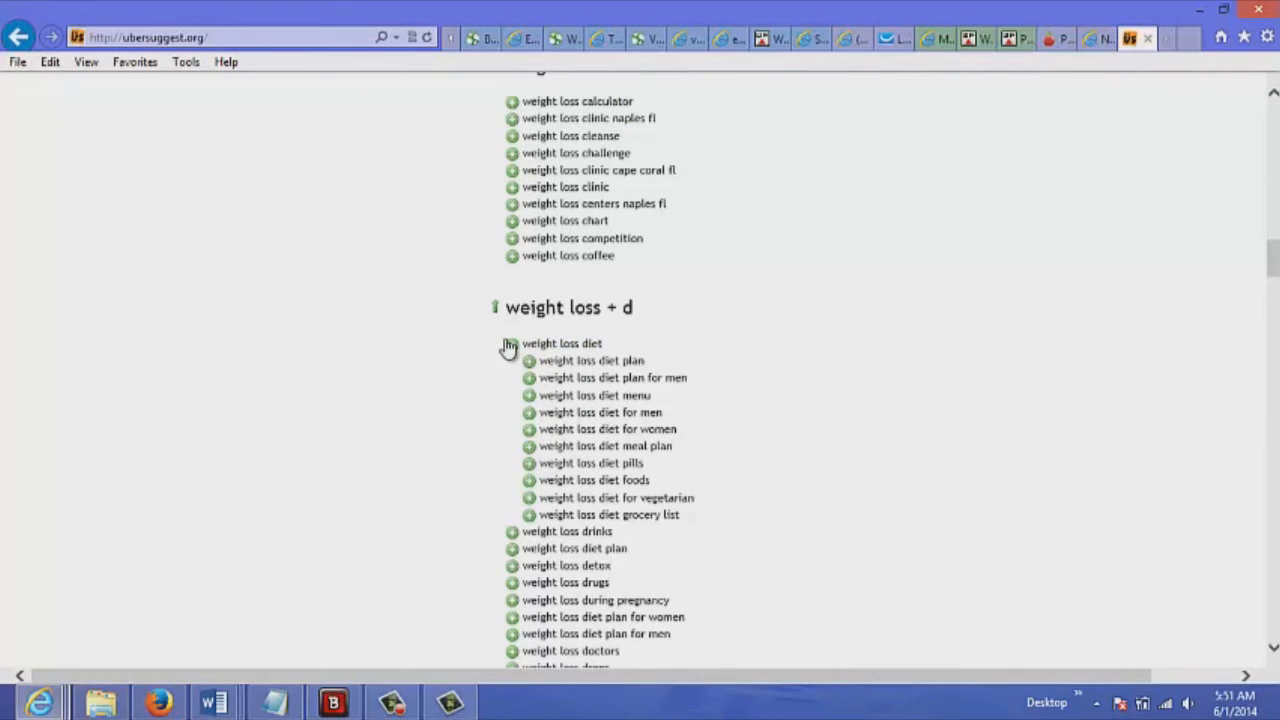
pyautogui.doubleClick(562, 343)
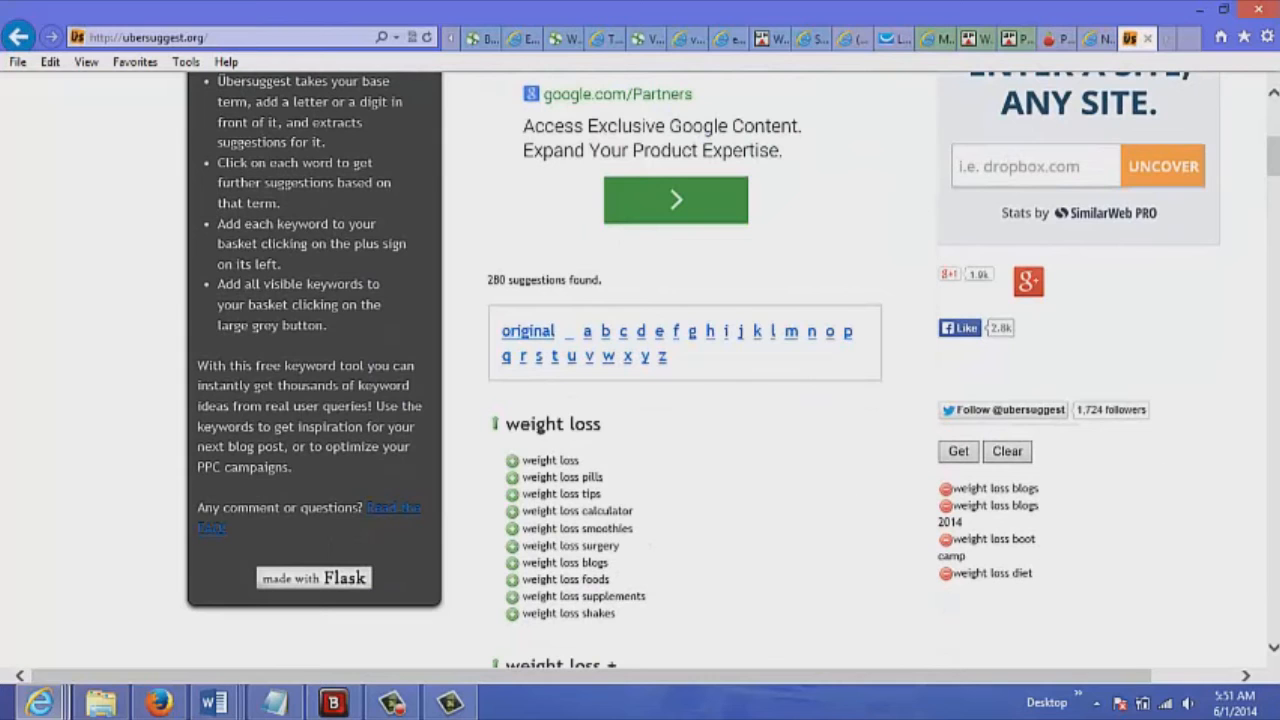
pyautogui.scroll(-3)
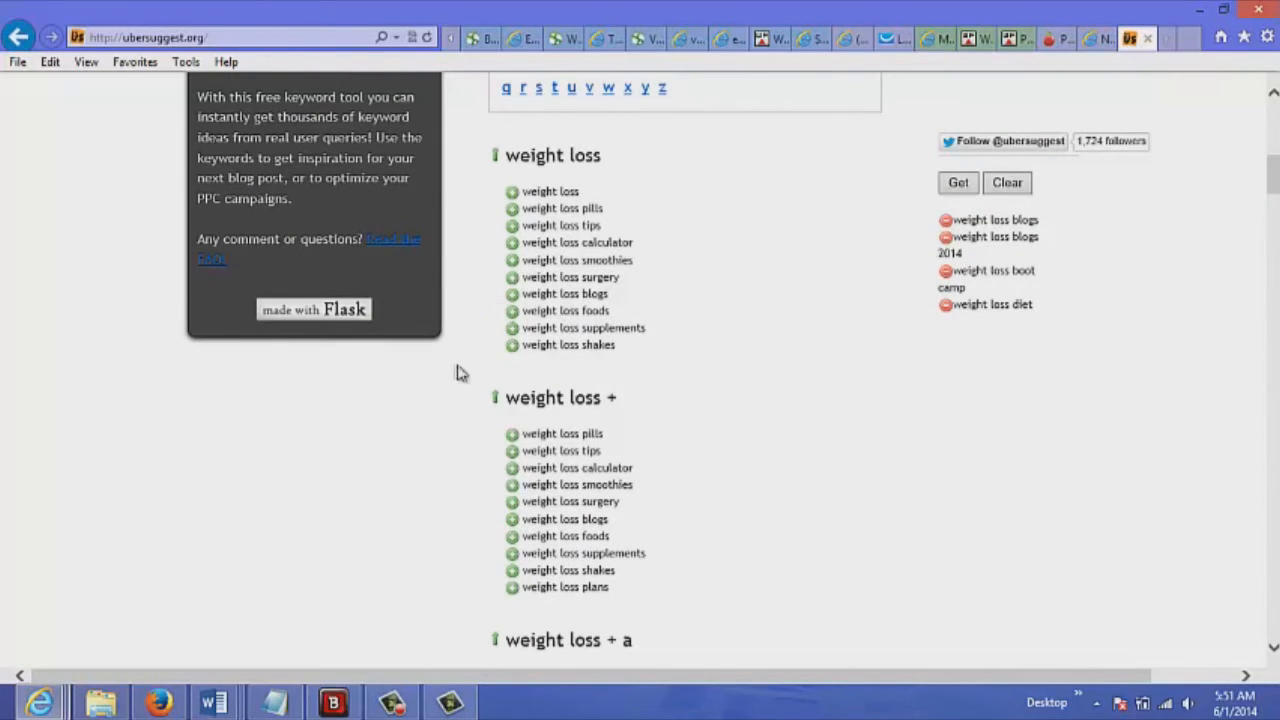
pyautogui.moveTo(1183, 302)
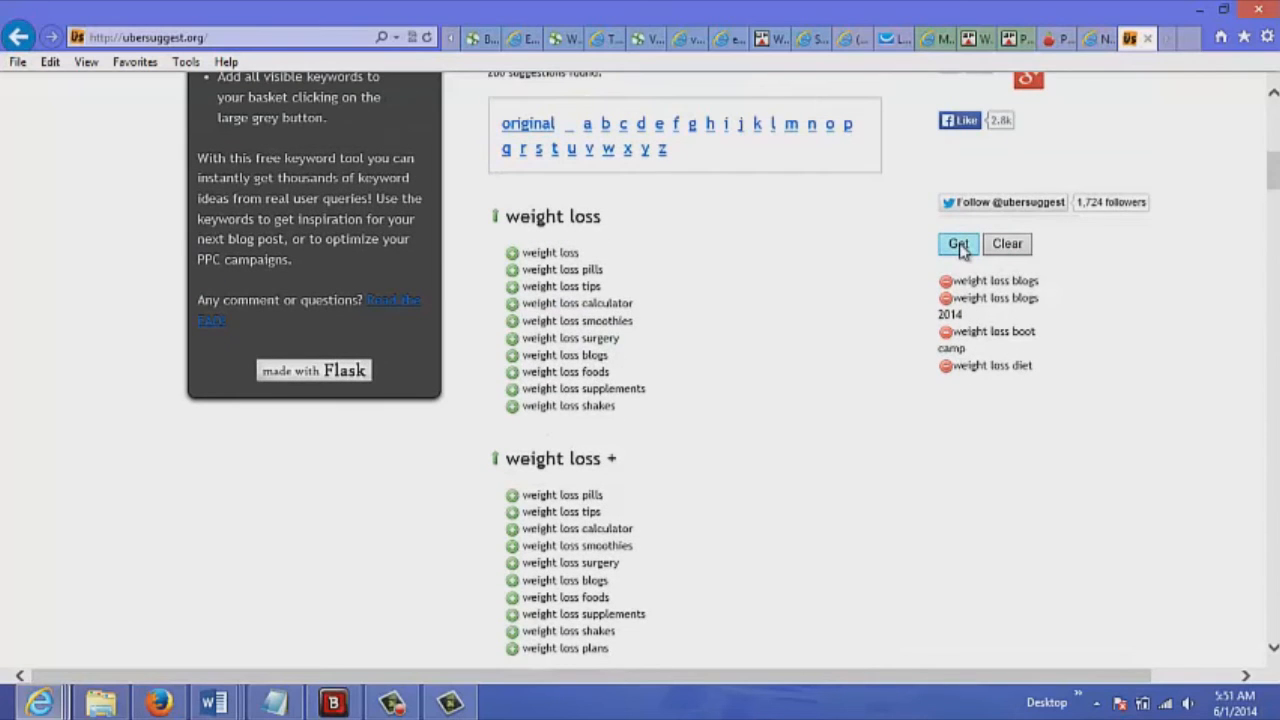
pyautogui.click(957, 244)
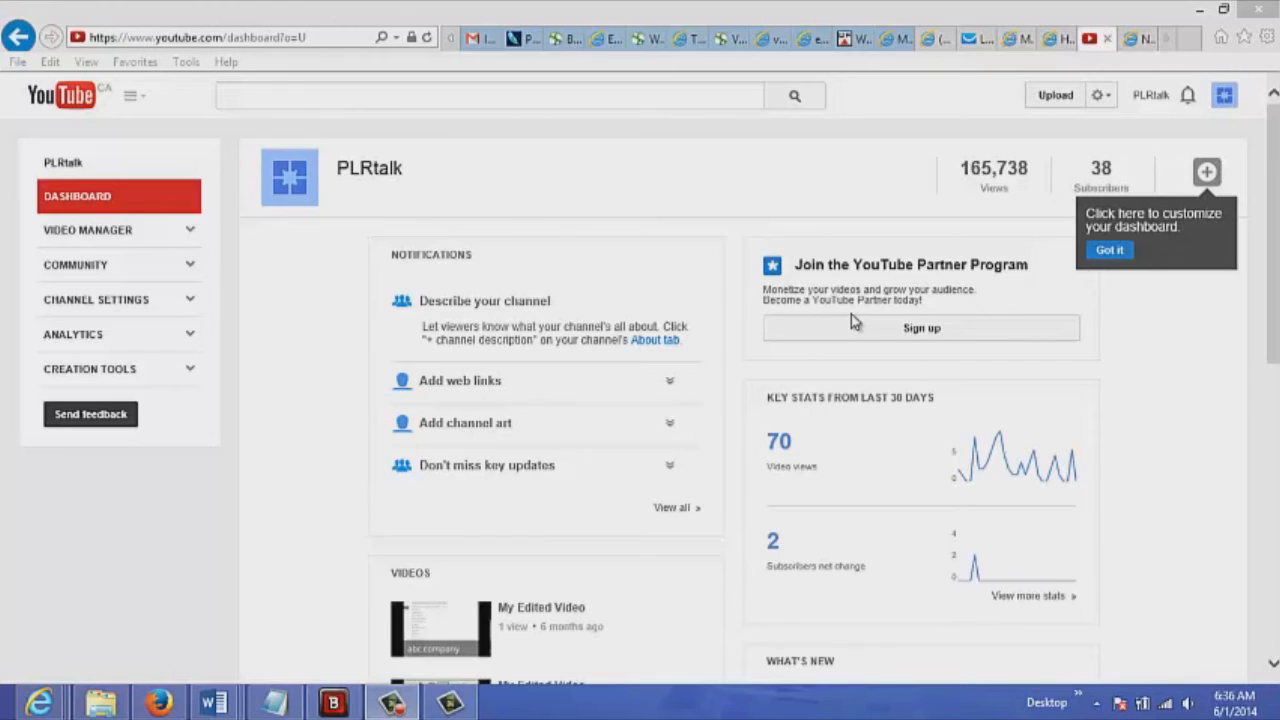
pyautogui.moveTo(289, 177)
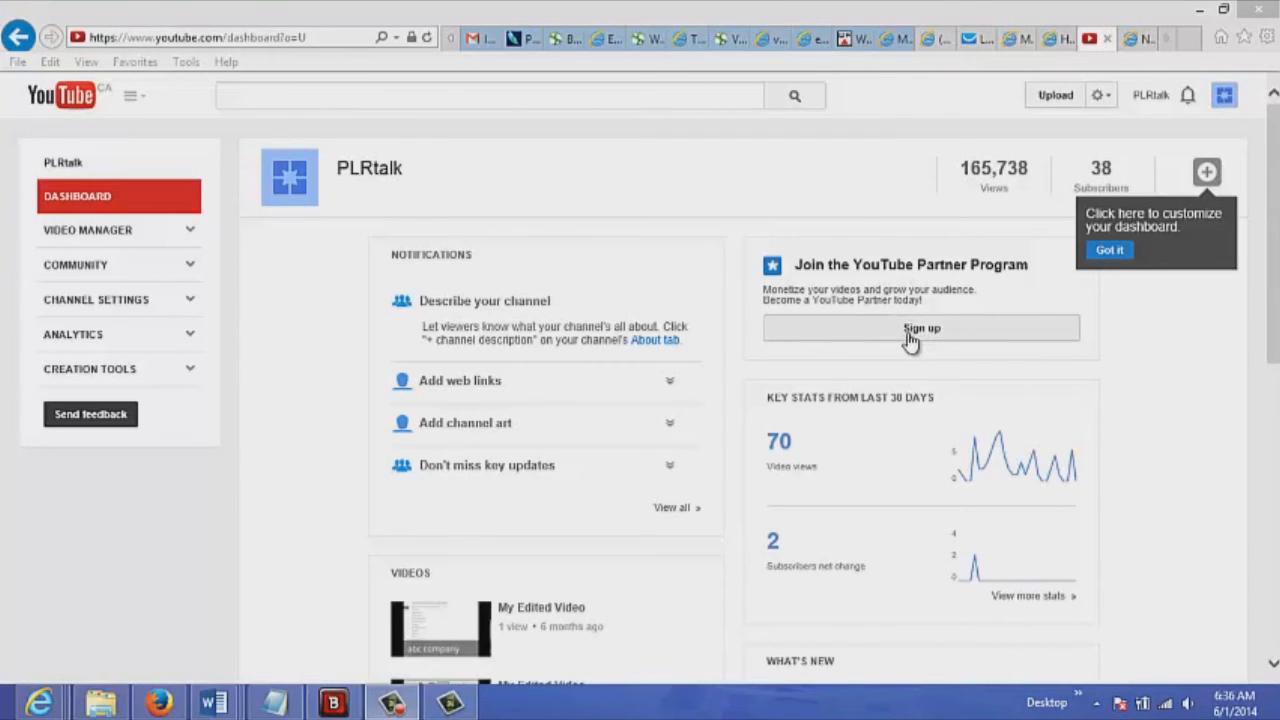
pyautogui.moveTo(855, 342)
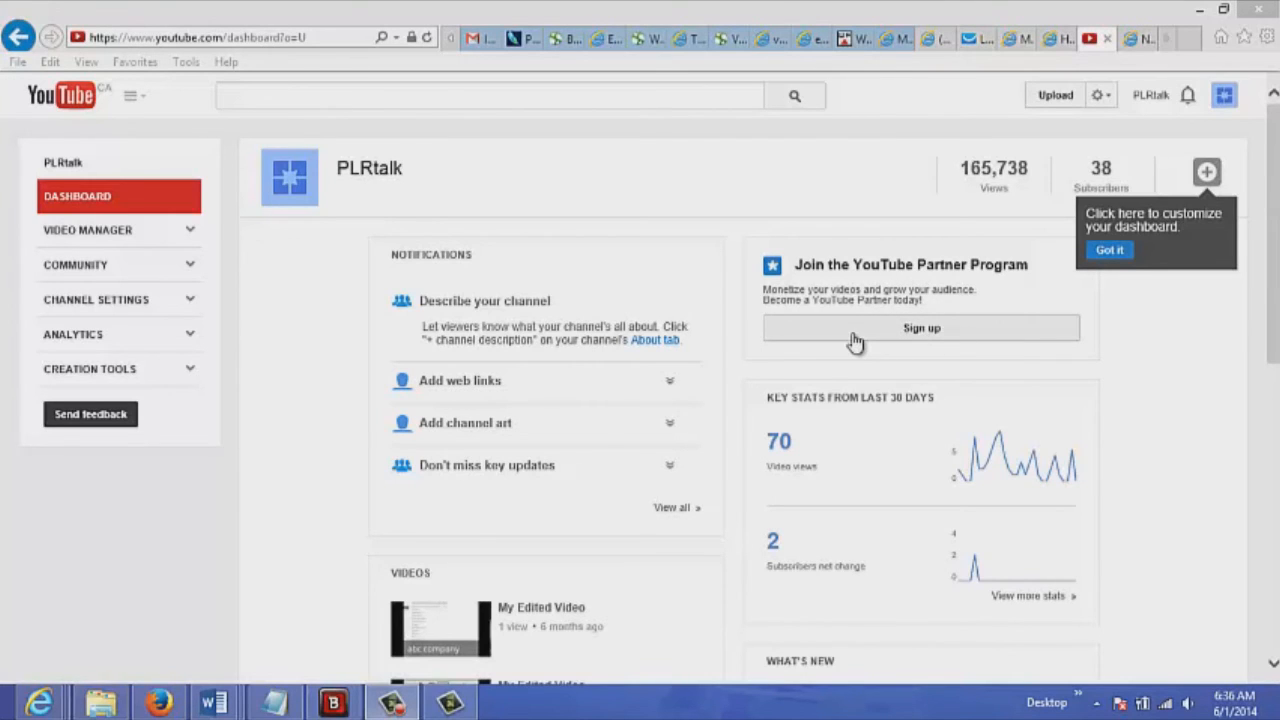